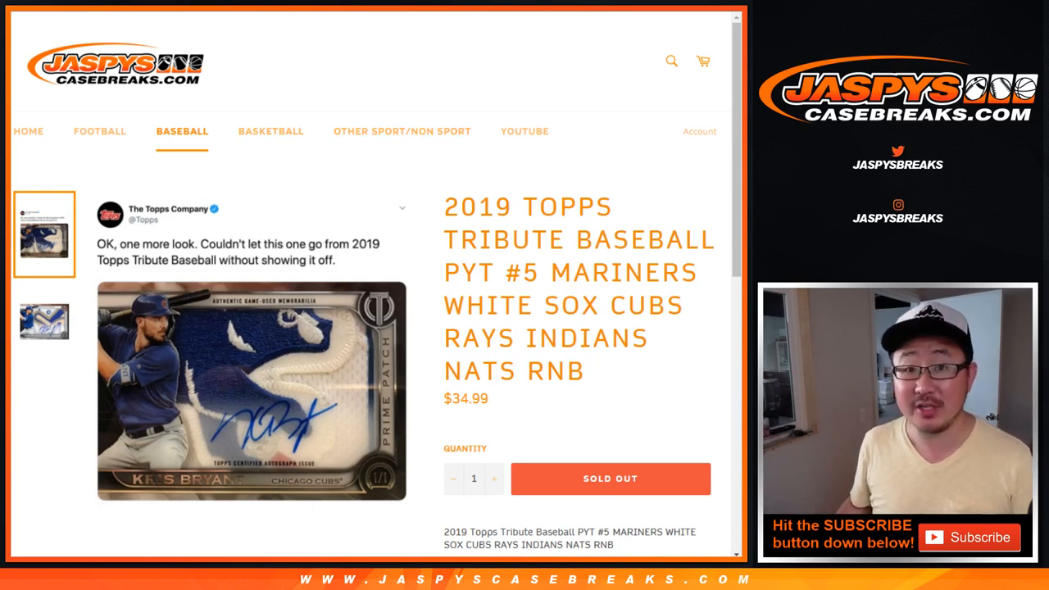
Review the break listing's random-number rule text in the product description.
scroll("down", 3)
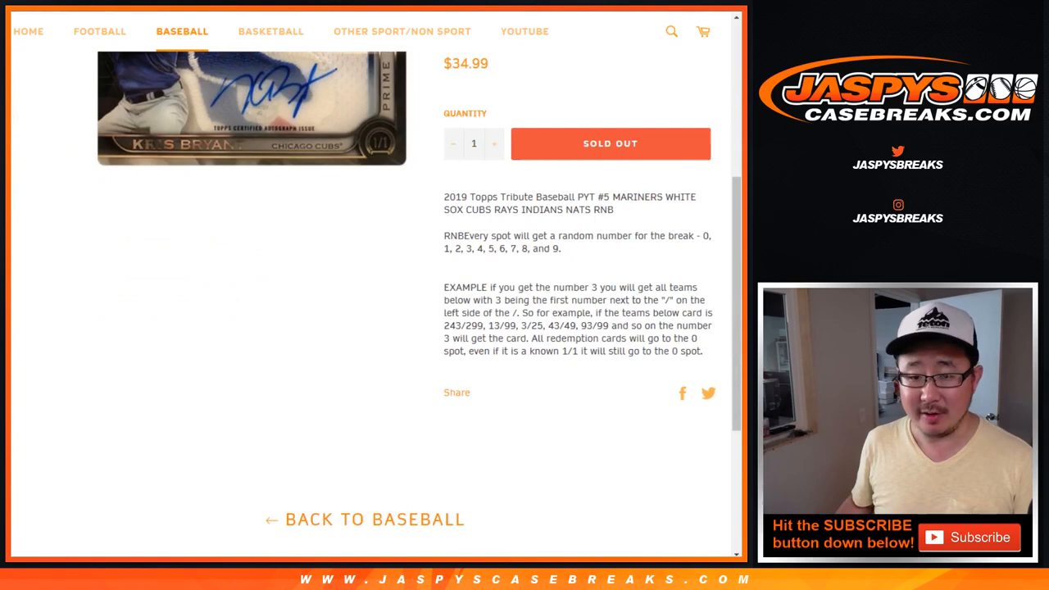
left_click_drag(524, 196, 636, 236)
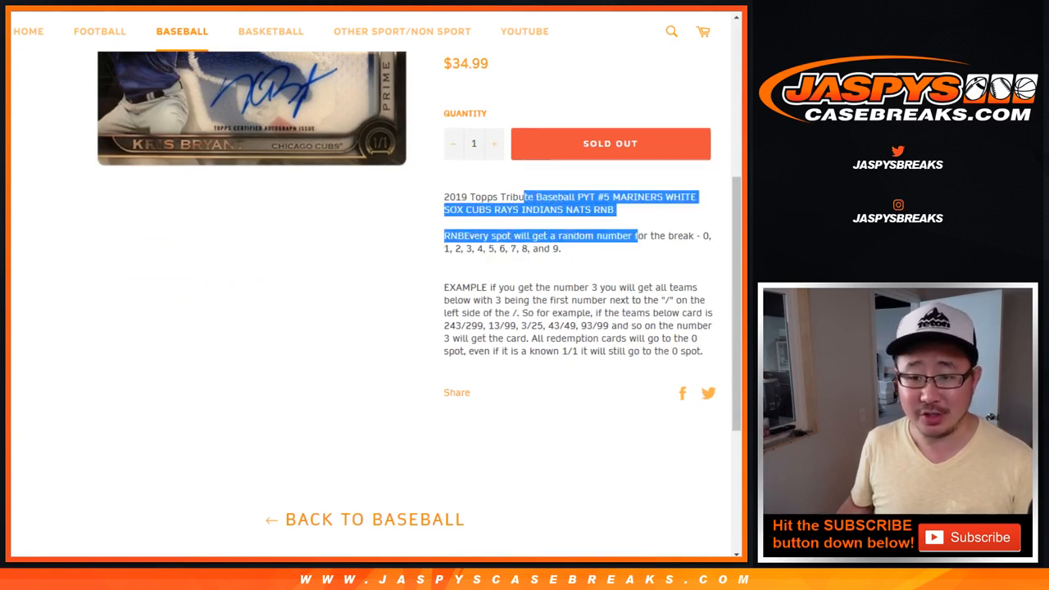
scroll("up", 3)
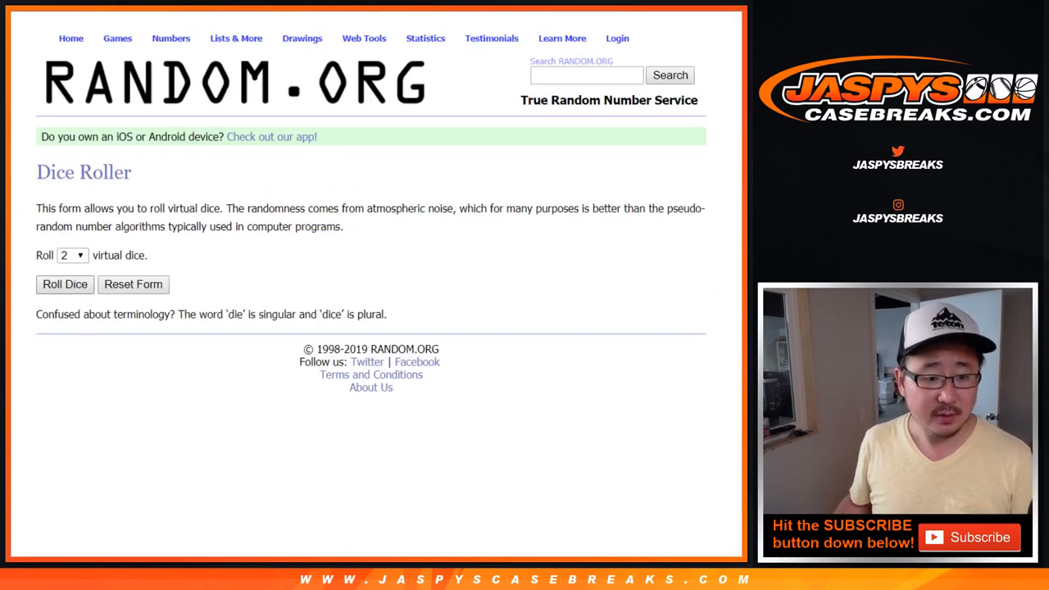
Randomize the ten participant names repeatedly in the List Randomizer and select the final order to copy.
left_click(66, 285)
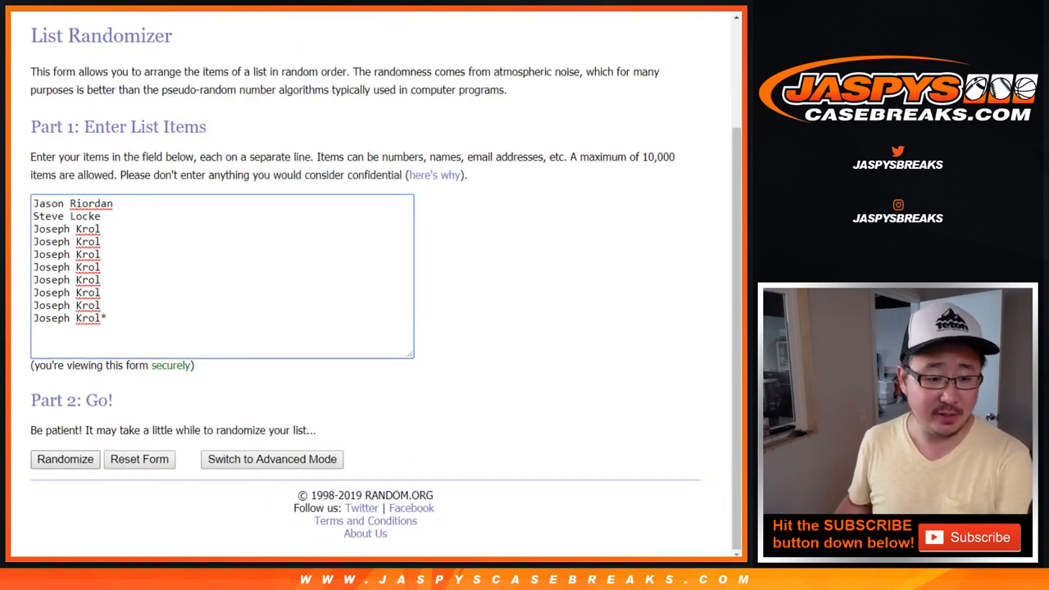
left_click(66, 459)
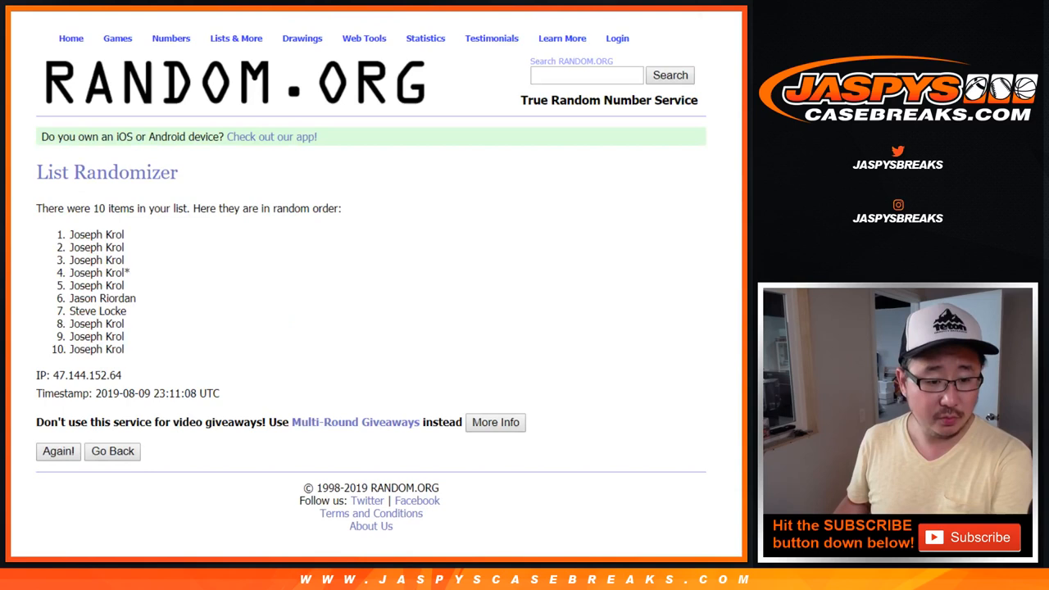
left_click(58, 450)
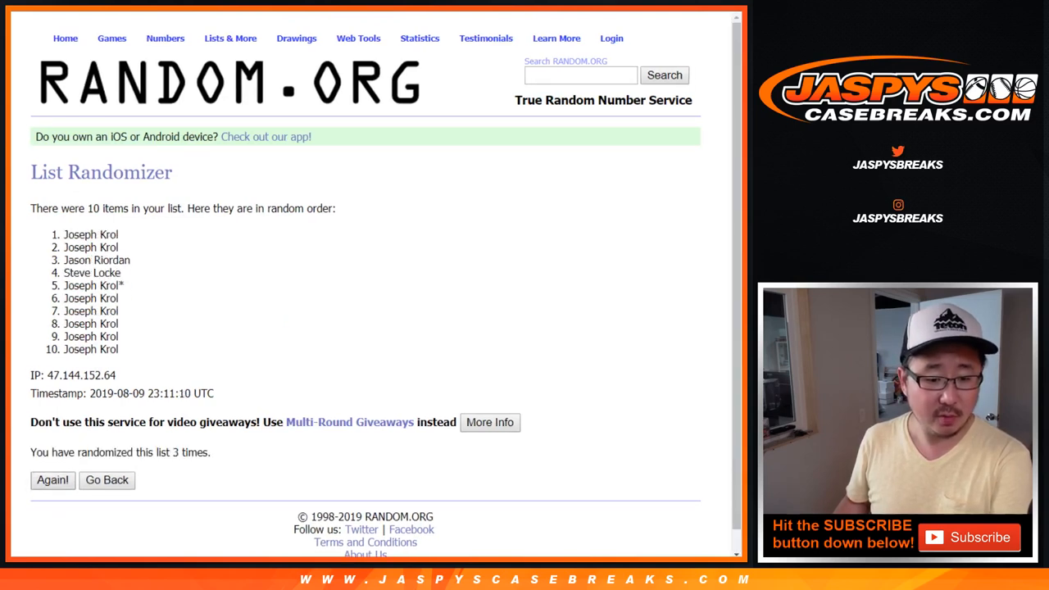
left_click(53, 478)
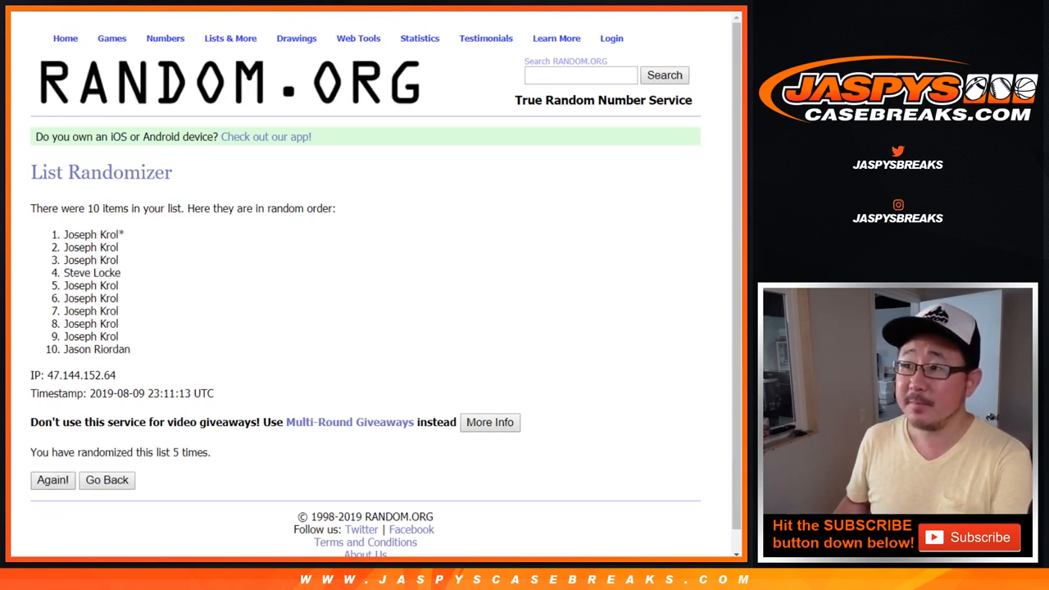
left_click(52, 478)
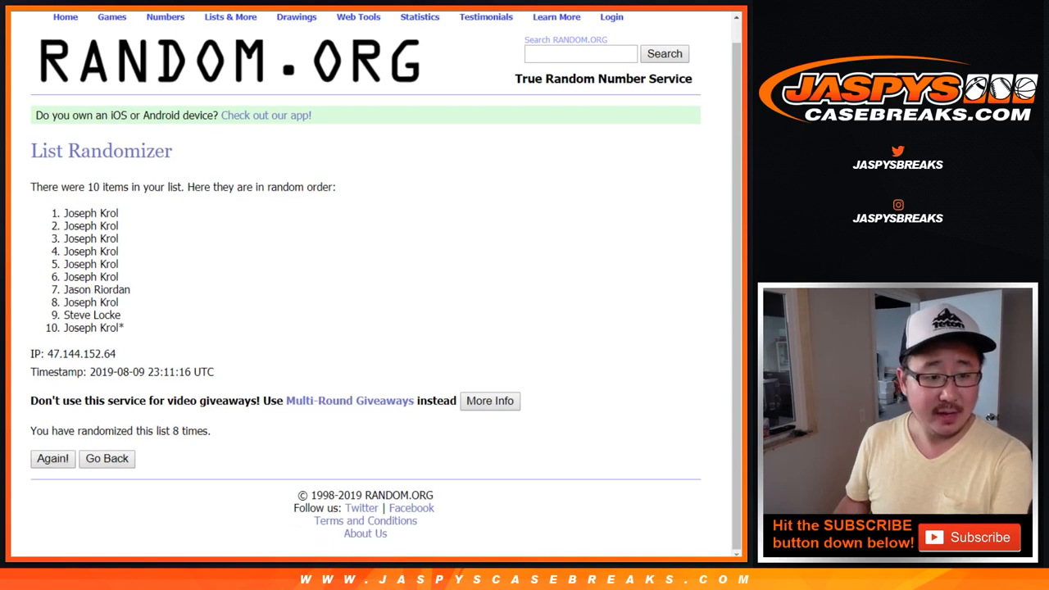
left_click_drag(64, 213, 125, 328)
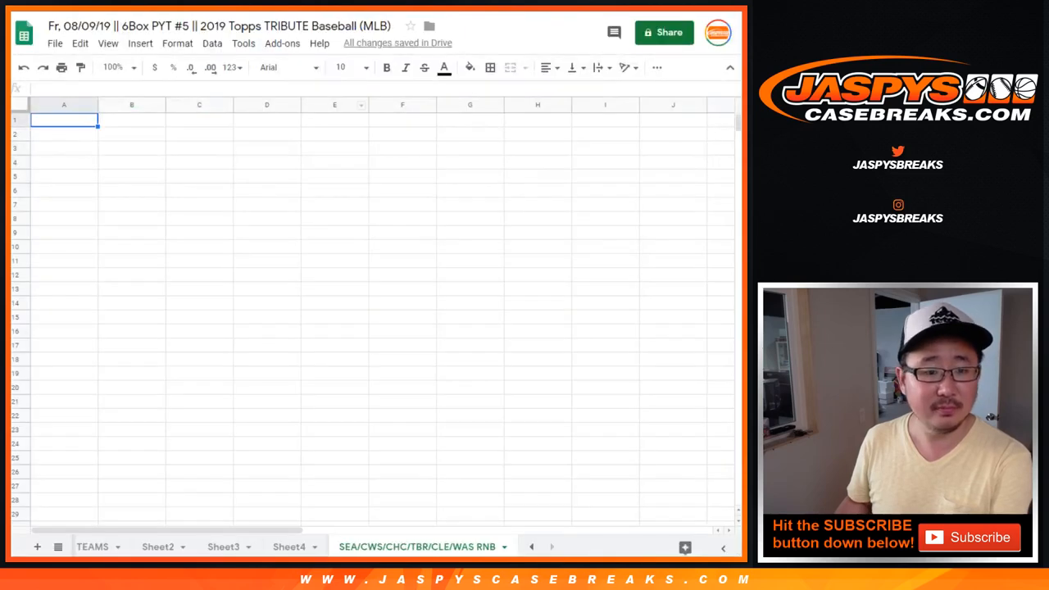
Paste the randomized names into column A rows 1–10 and enlarge the sheet zoom.
key("ctrl+v")
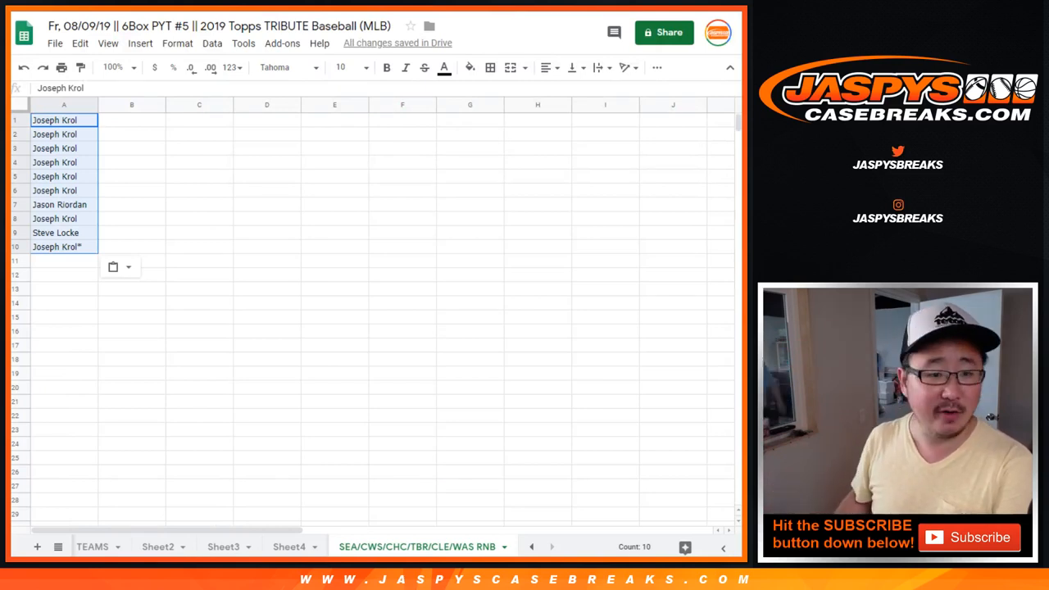
left_click(112, 68)
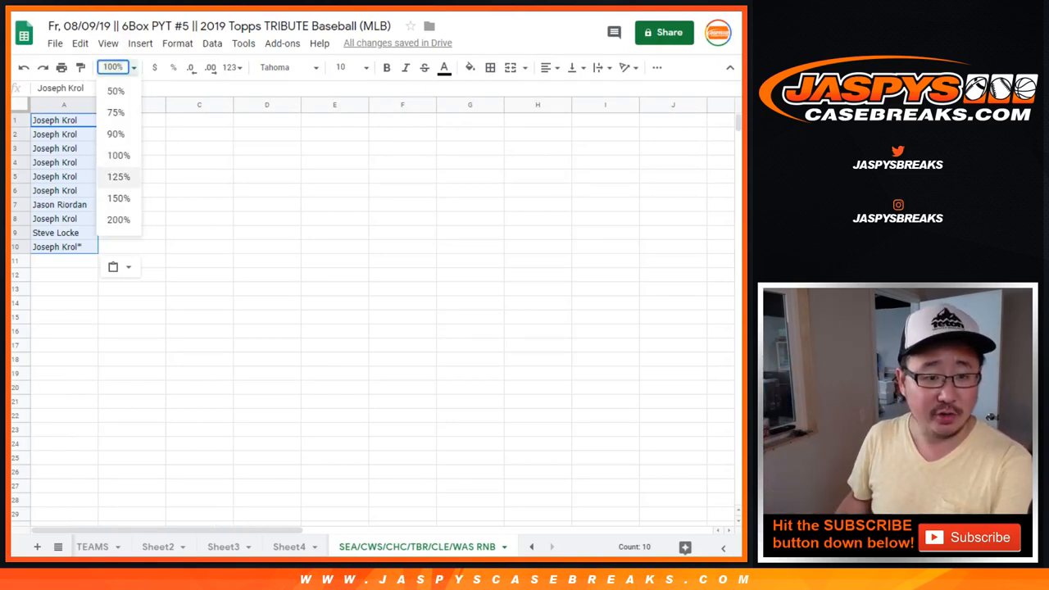
left_click(118, 177)
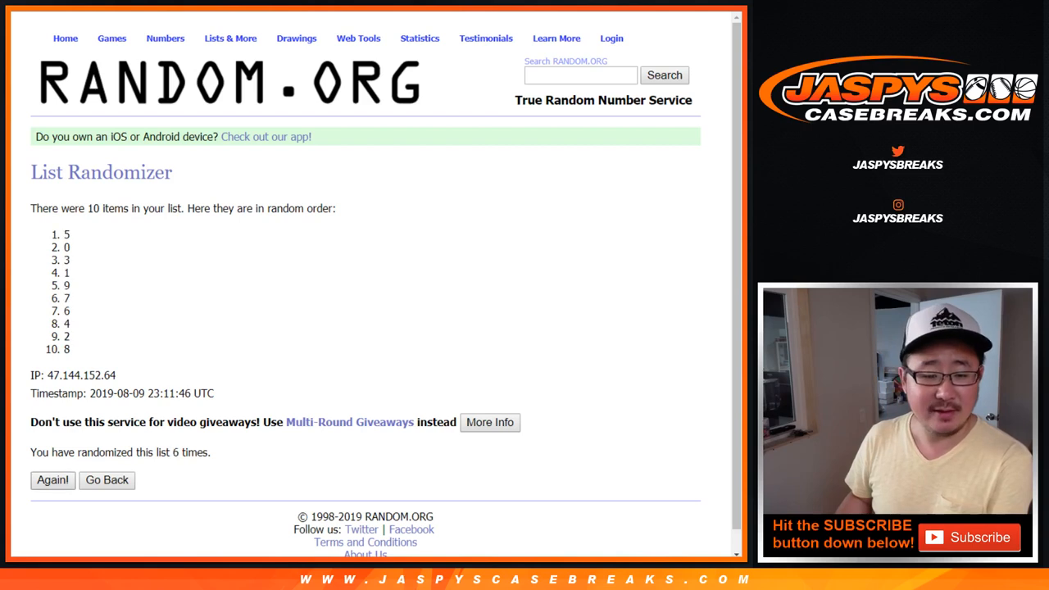
Randomize the numbers 0–9 once more and select the resulting list to copy.
left_click(52, 478)
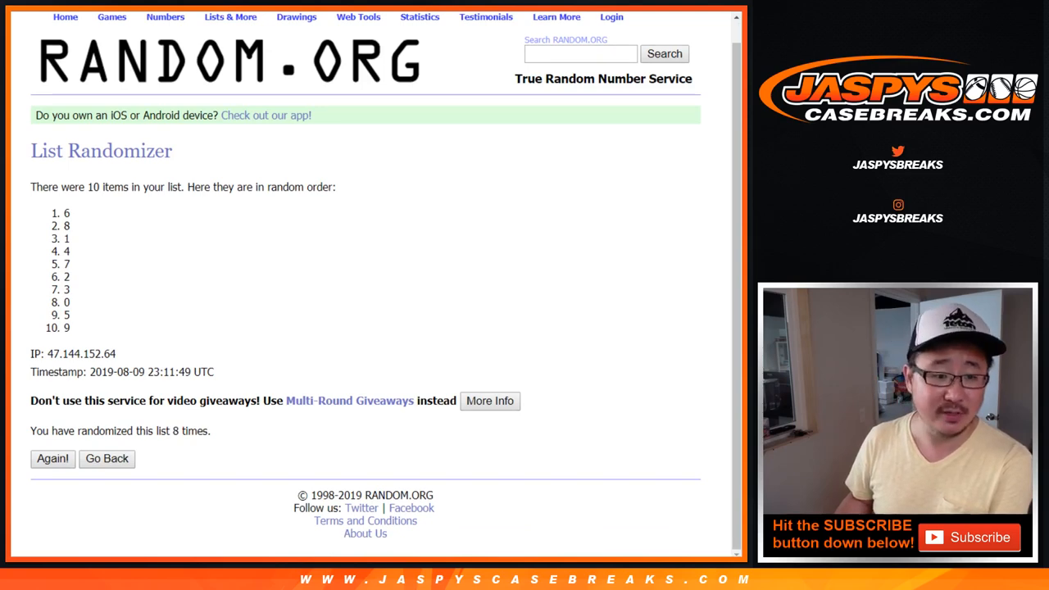
left_click_drag(69, 213, 69, 328)
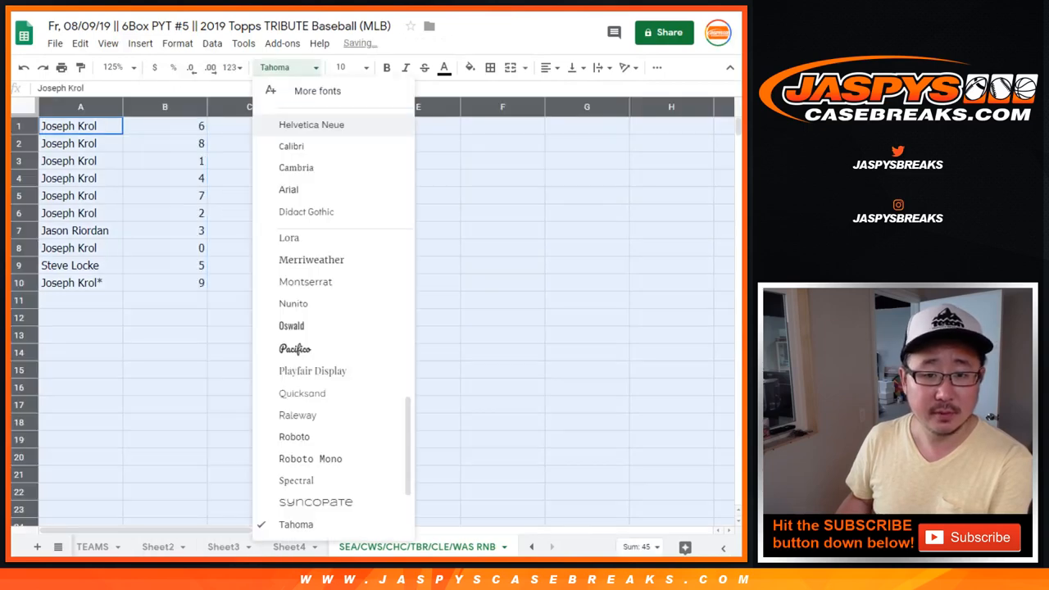
Set the name–number pairs in Helvetica Neue and check the rows numbered 0 and 9.
left_click(311, 124)
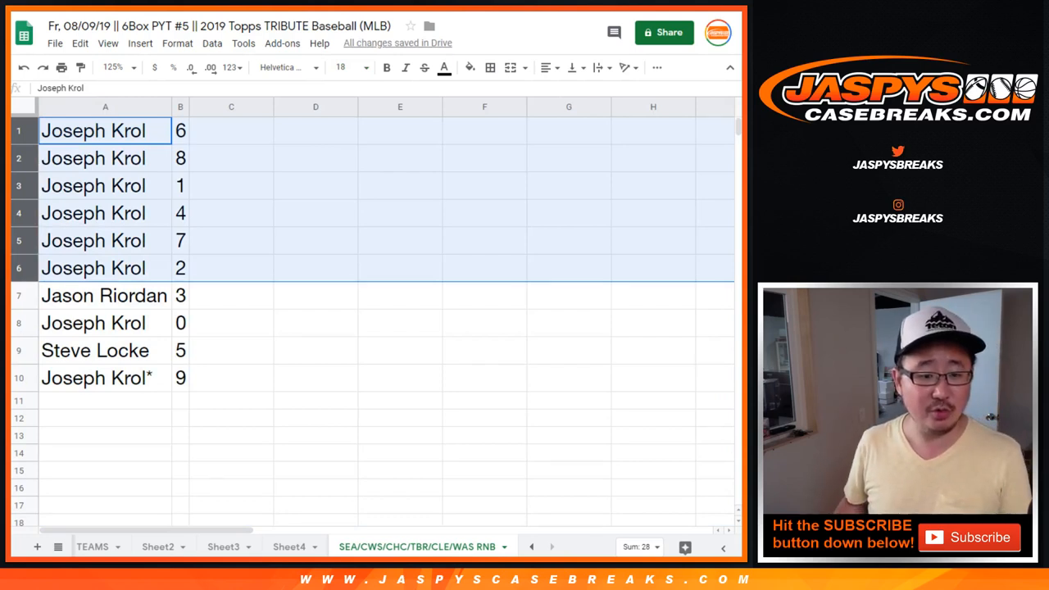
left_click(92, 321)
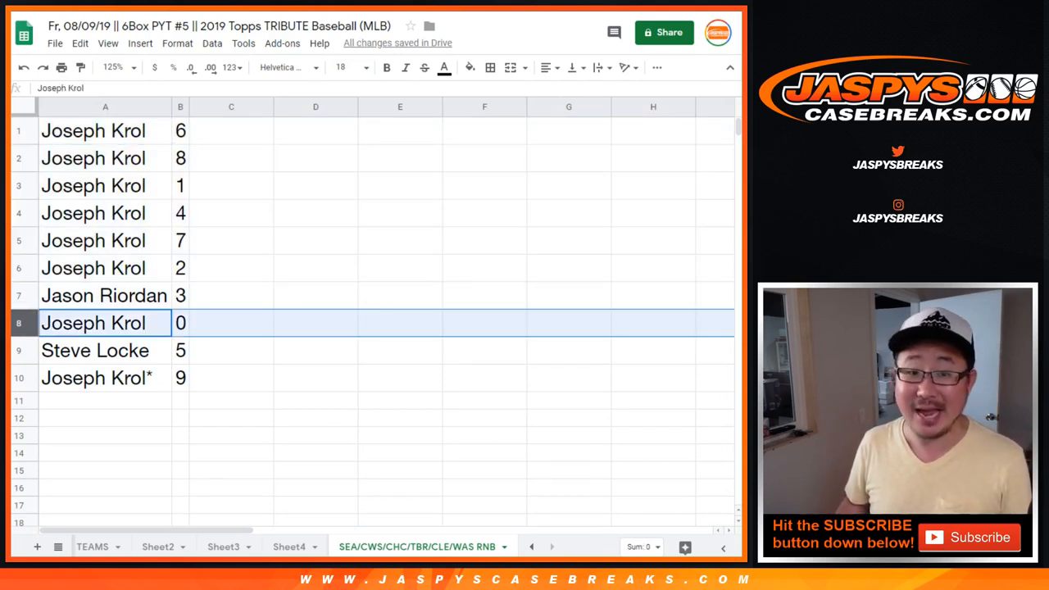
left_click(104, 185)
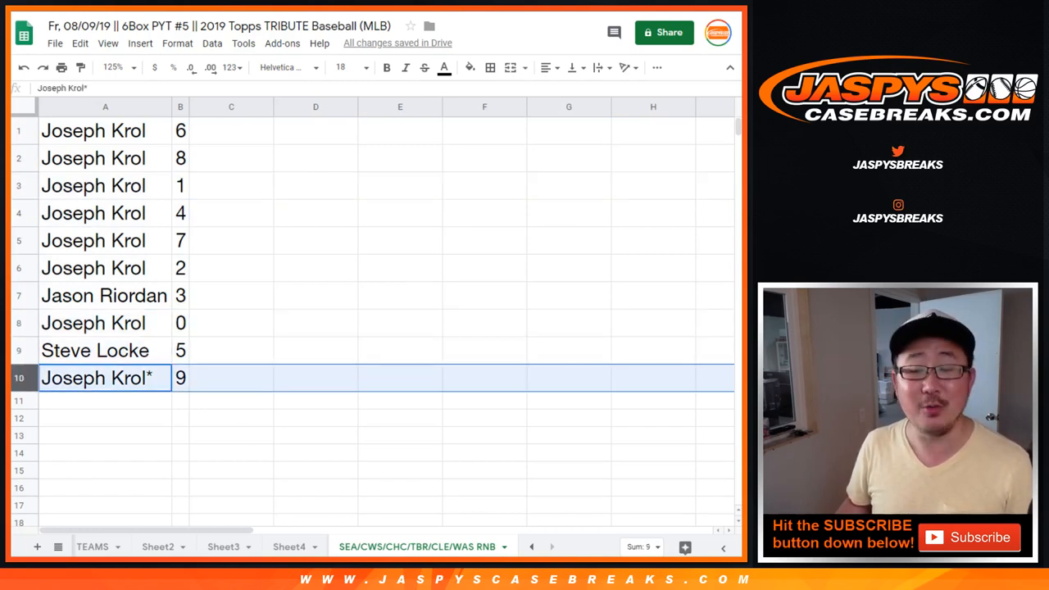
Sort the sheet by column B so the numbers run 0 through 9.
left_click(211, 43)
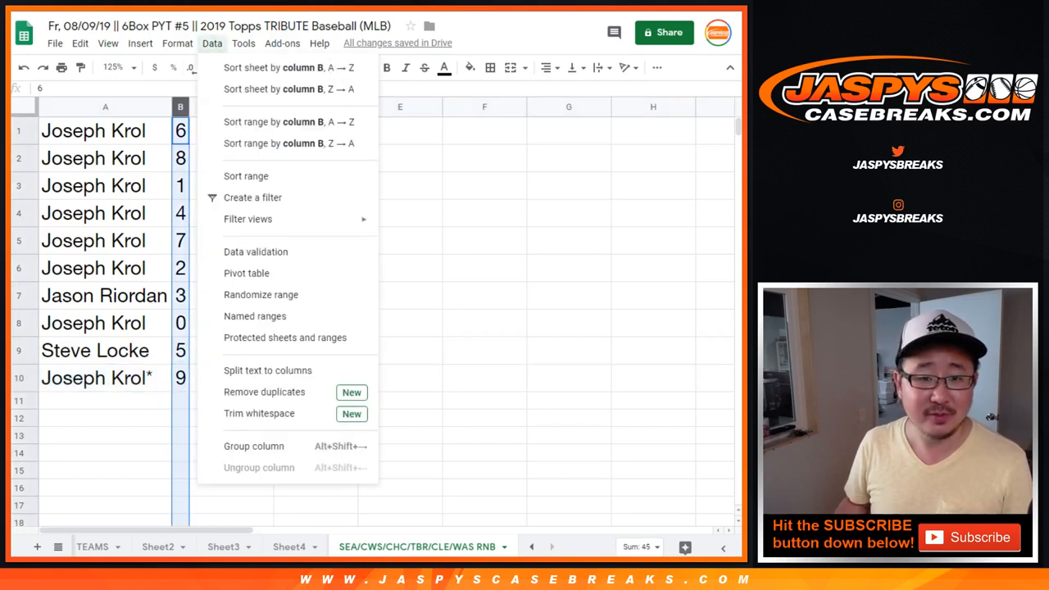
left_click(289, 68)
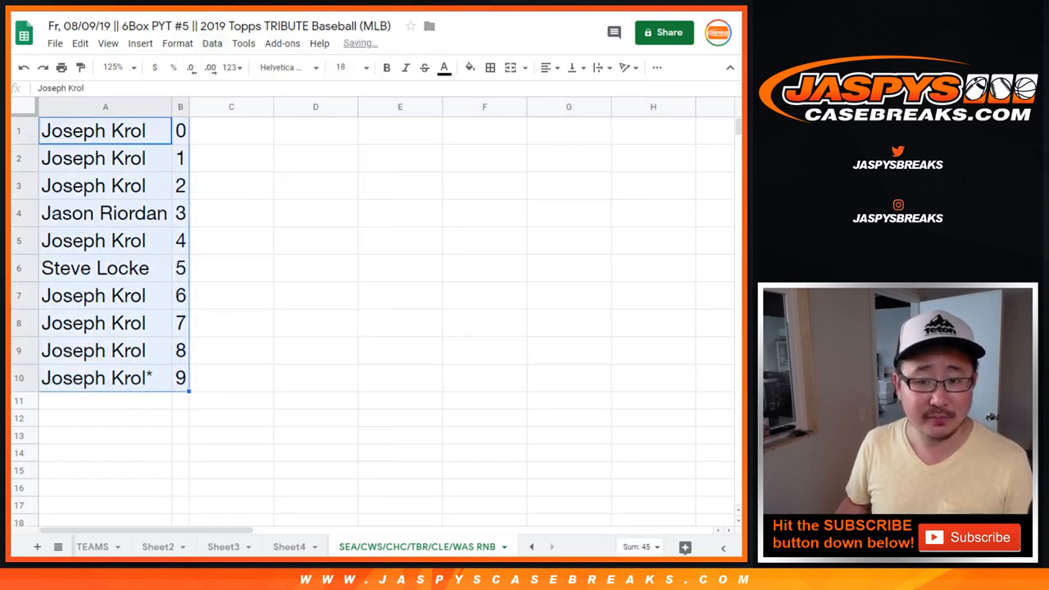